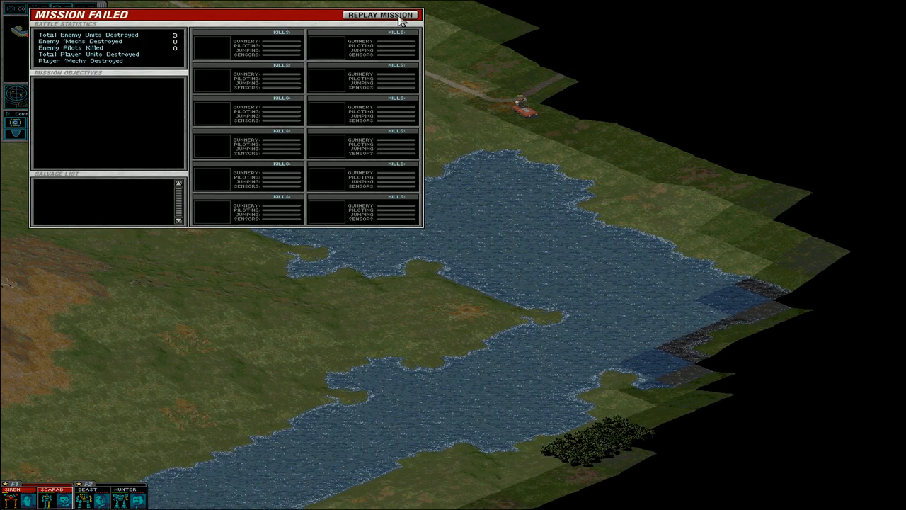
Step: Replay the failed mission and go to the Mech Bay to refit the battalion
{"action": "left_click", "coordinate": [381, 14]}
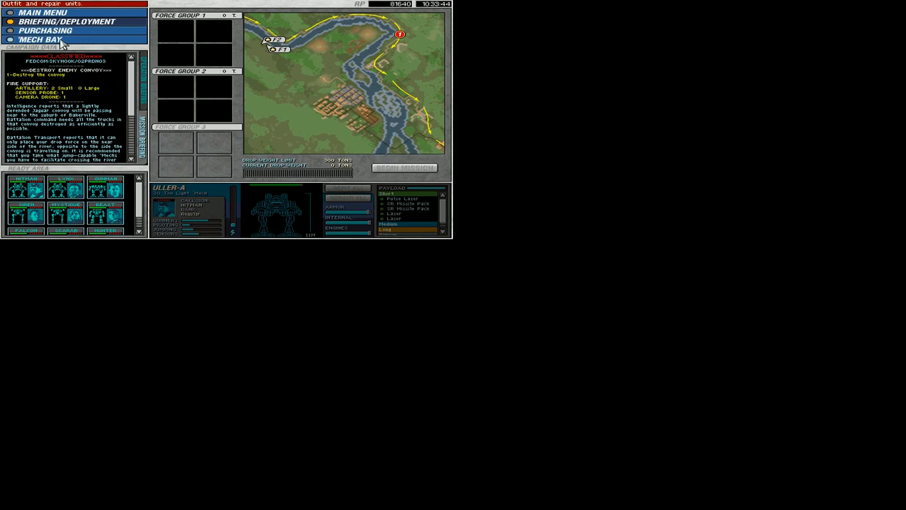
{"action": "left_click", "coordinate": [41, 39]}
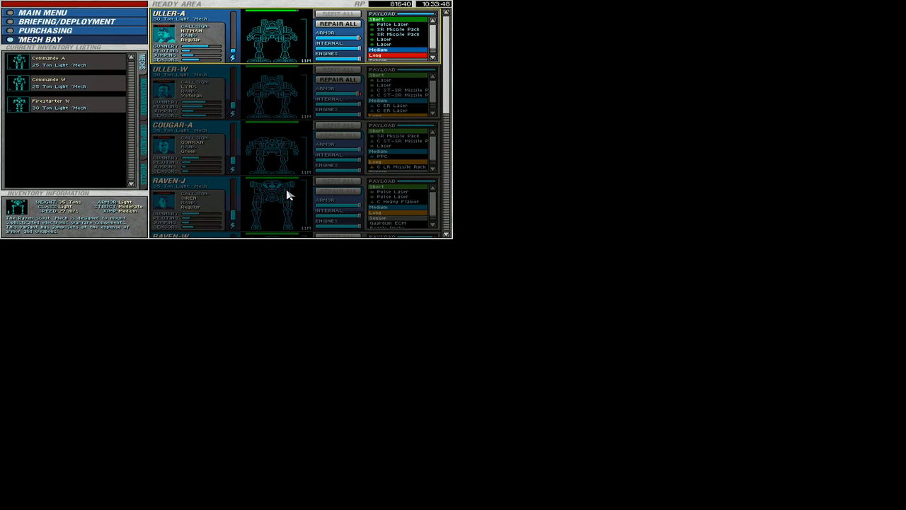
{"action": "left_click", "coordinate": [46, 31]}
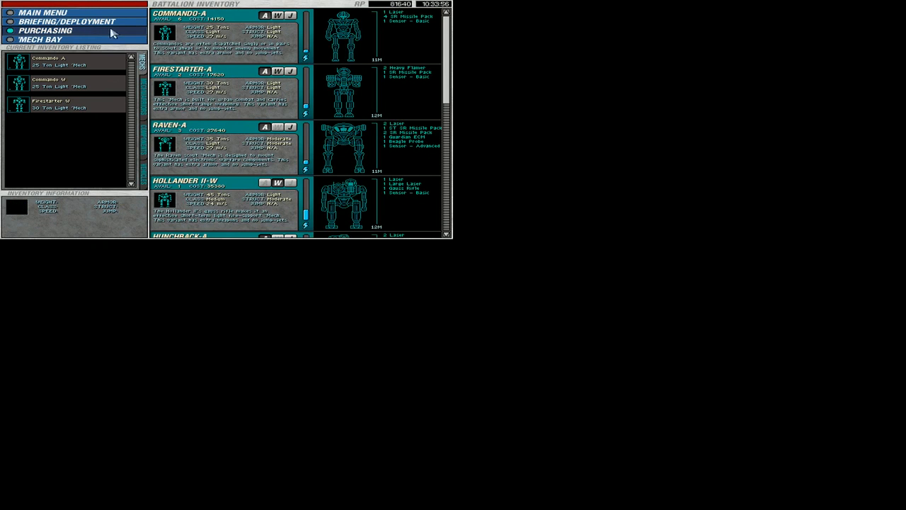
{"action": "left_click", "coordinate": [67, 21]}
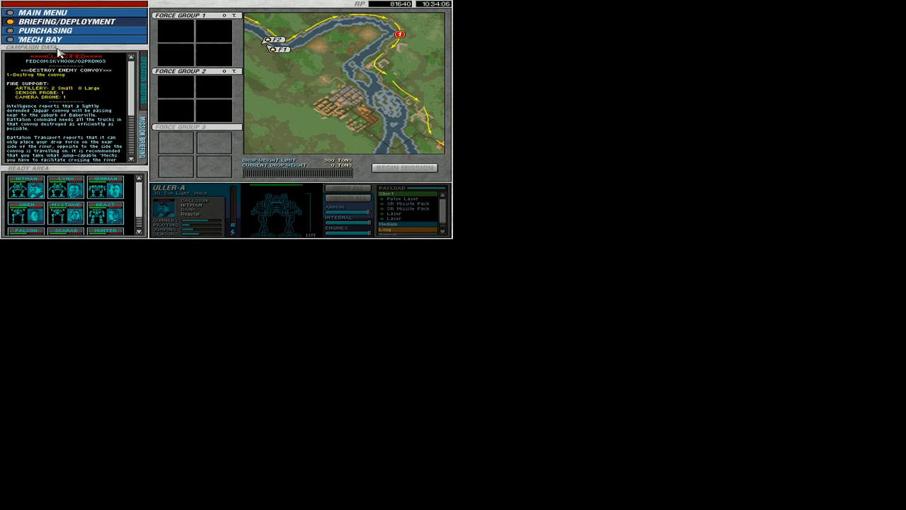
{"action": "left_click", "coordinate": [36, 40]}
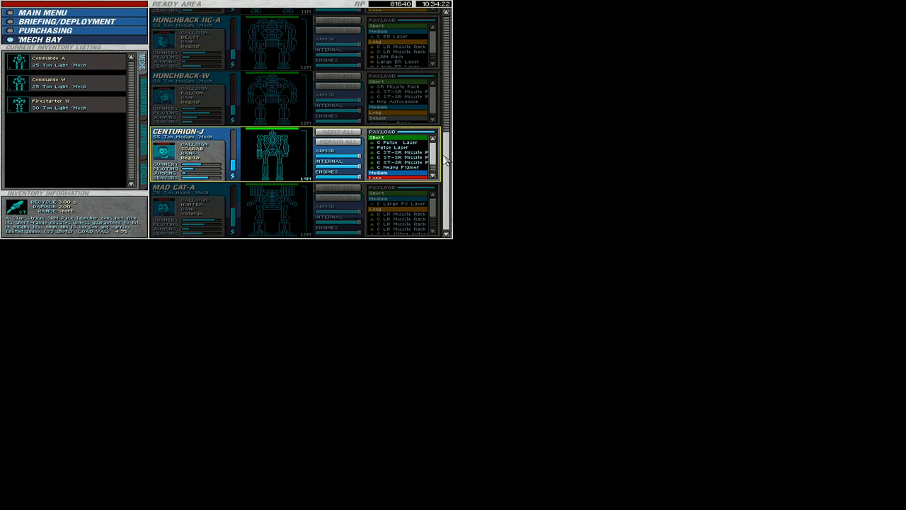
Step: Fit the Centurion-J with an LRM Rack loadout, then select the Hunchback GC-A for refitting
{"action": "left_click", "coordinate": [275, 96]}
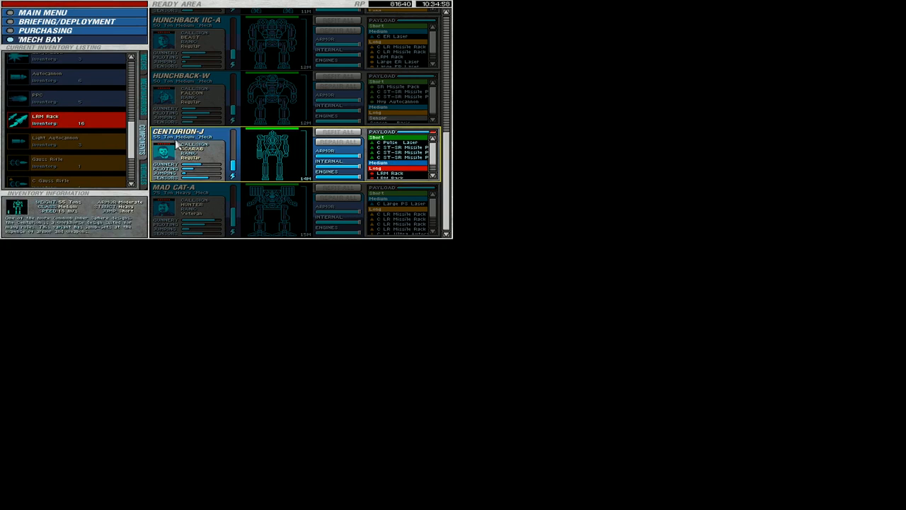
{"action": "left_click", "coordinate": [45, 118]}
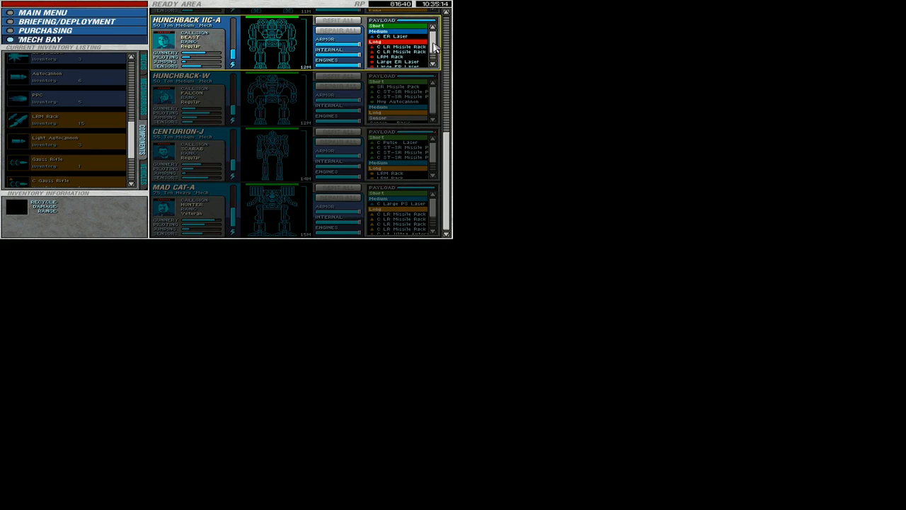
Step: Return to the Briefing/Deployment screen with both force groups filled
{"action": "left_click", "coordinate": [68, 21]}
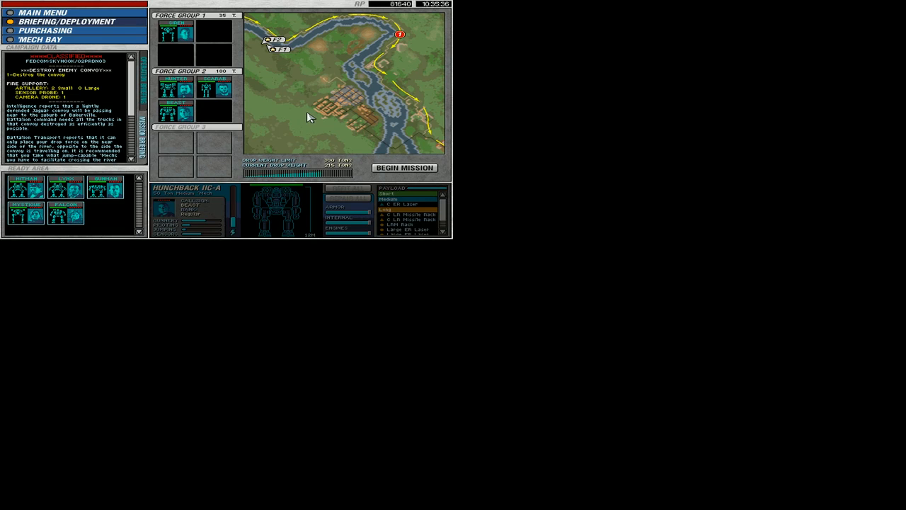
Step: Begin the mission, deploying the mechs beside the river and forest
{"action": "left_click", "coordinate": [405, 167]}
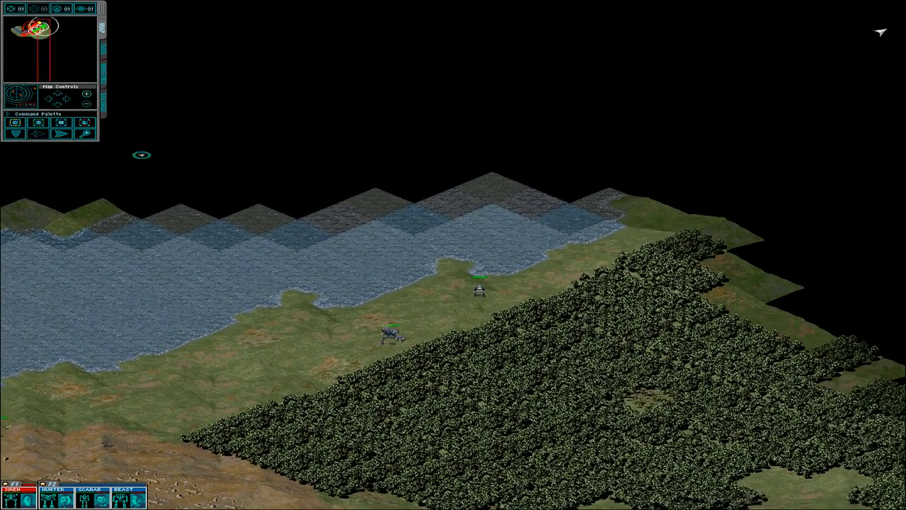
Step: Scroll the battlefield view toward the river, village and road
{"action": "scroll", "scroll_direction": "down", "scroll_amount": 3}
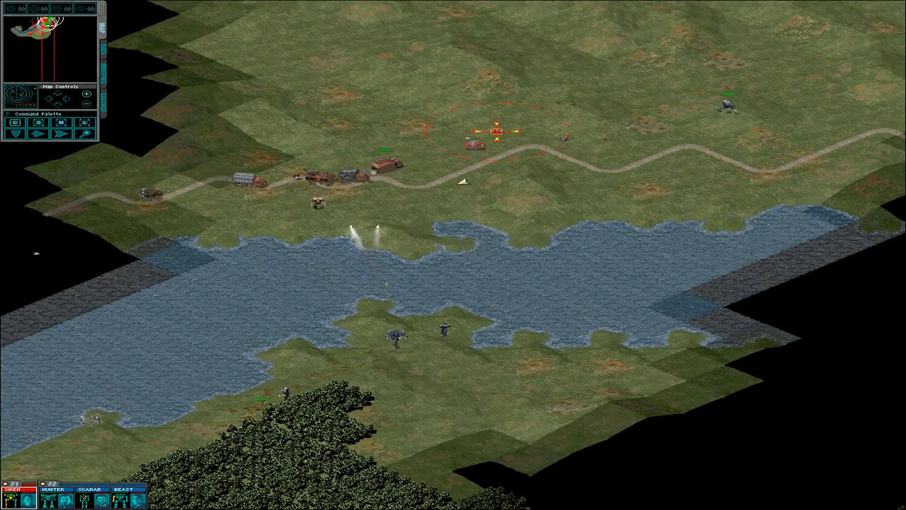
Step: Scroll across the battlefield while the mechs destroy remaining enemies and complete the objectives
{"action": "scroll", "scroll_direction": "down", "scroll_amount": 3}
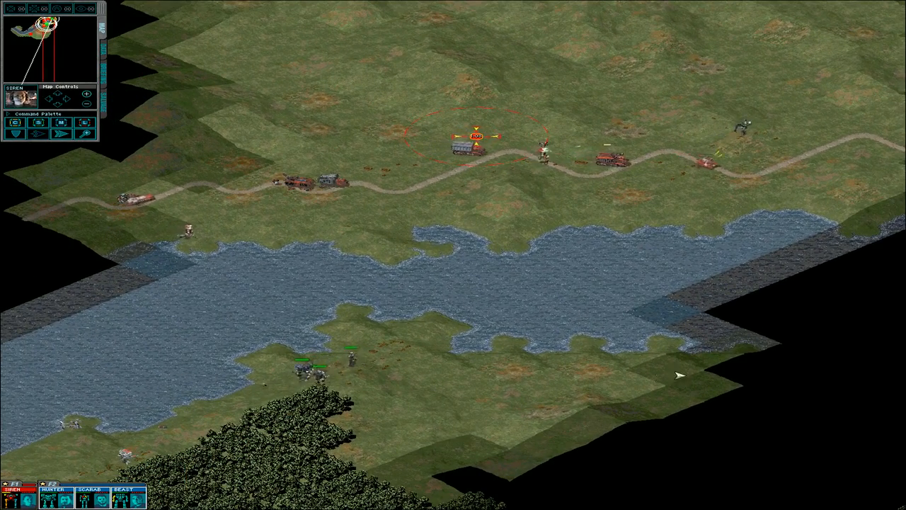
{"action": "scroll", "scroll_direction": "down", "scroll_amount": 3}
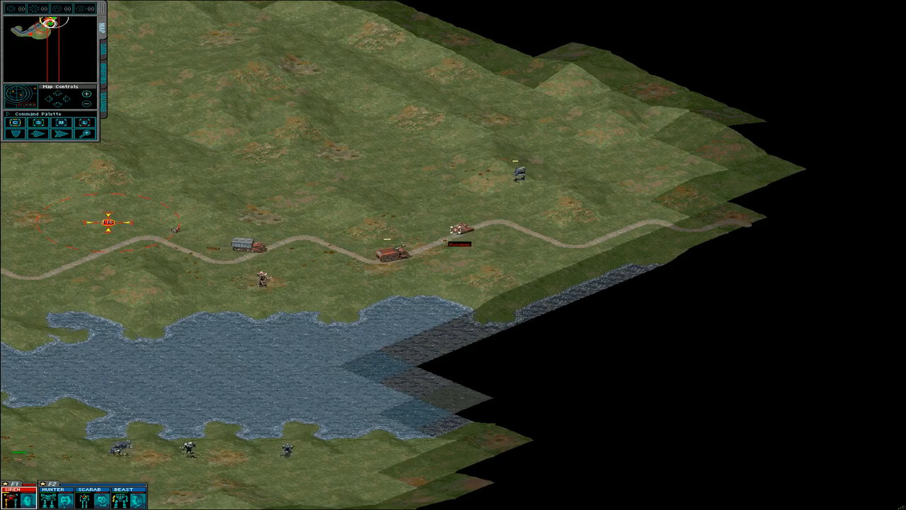
{"action": "scroll", "scroll_direction": "up", "scroll_amount": 3}
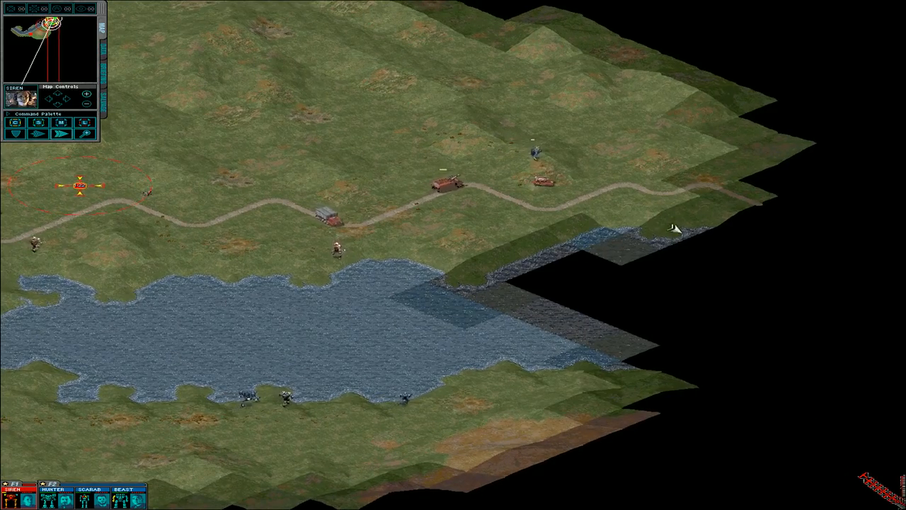
{"action": "scroll", "scroll_direction": "down", "scroll_amount": 3}
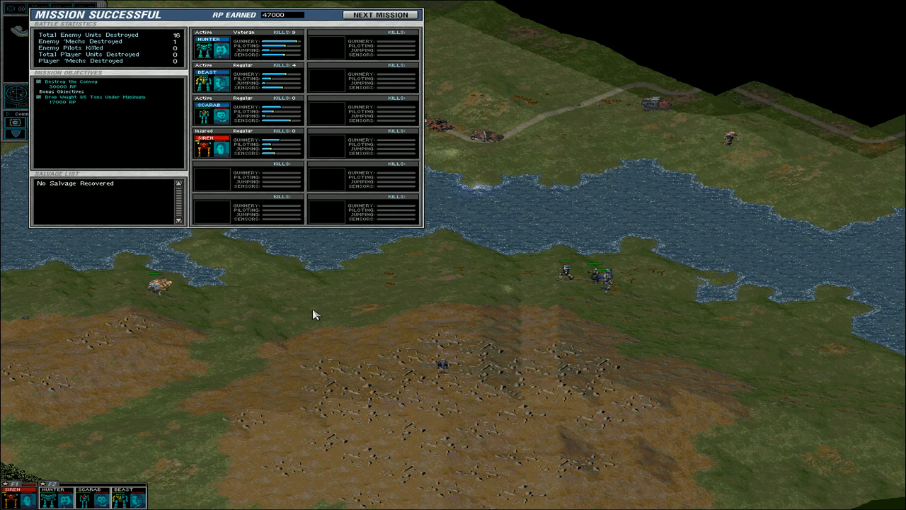
{"action": "mouse_move", "coordinate": [453, 289]}
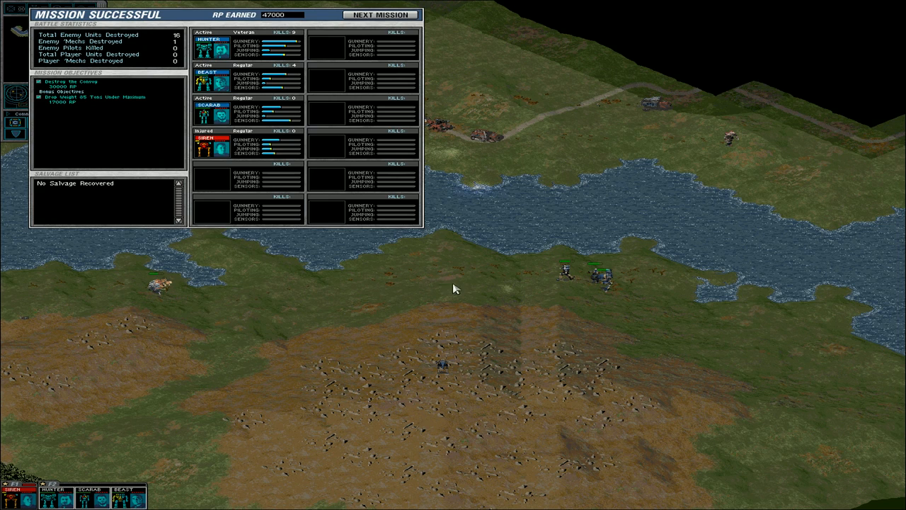
{"action": "mouse_move", "coordinate": [498, 290]}
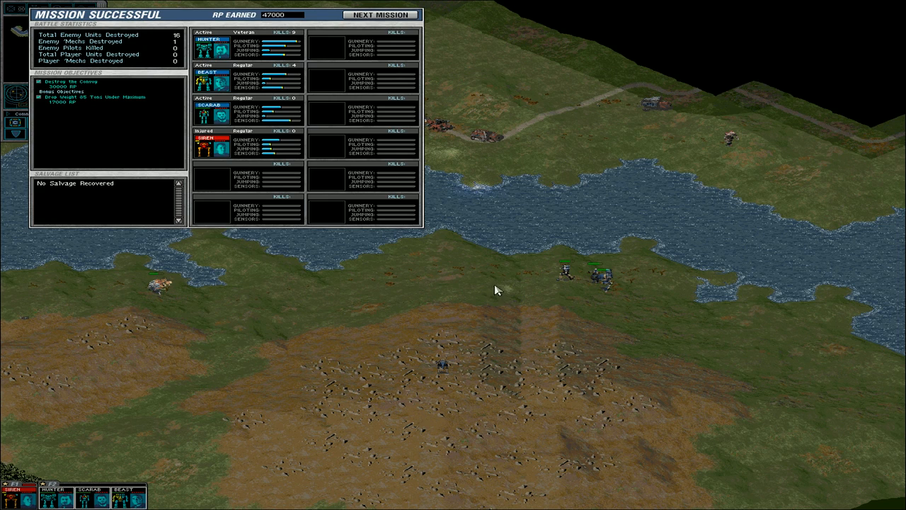
{"action": "mouse_move", "coordinate": [506, 293]}
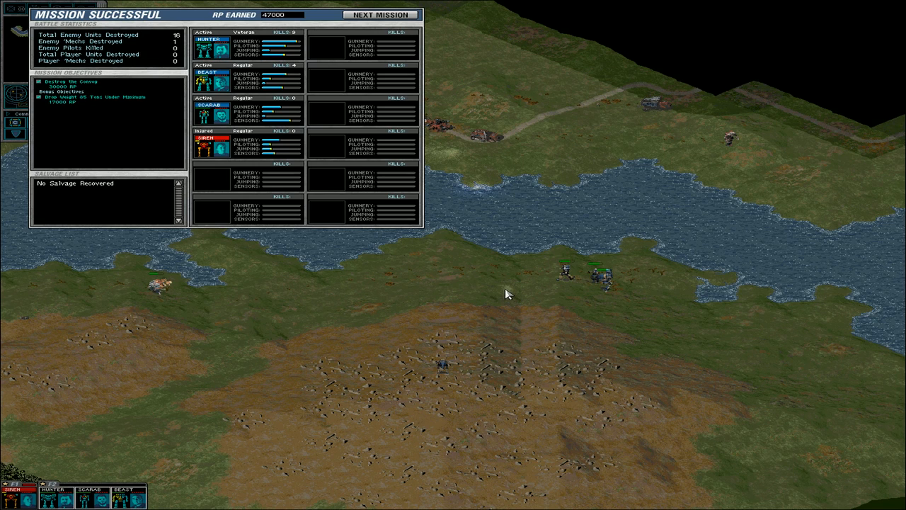
{"action": "mouse_move", "coordinate": [56, 110]}
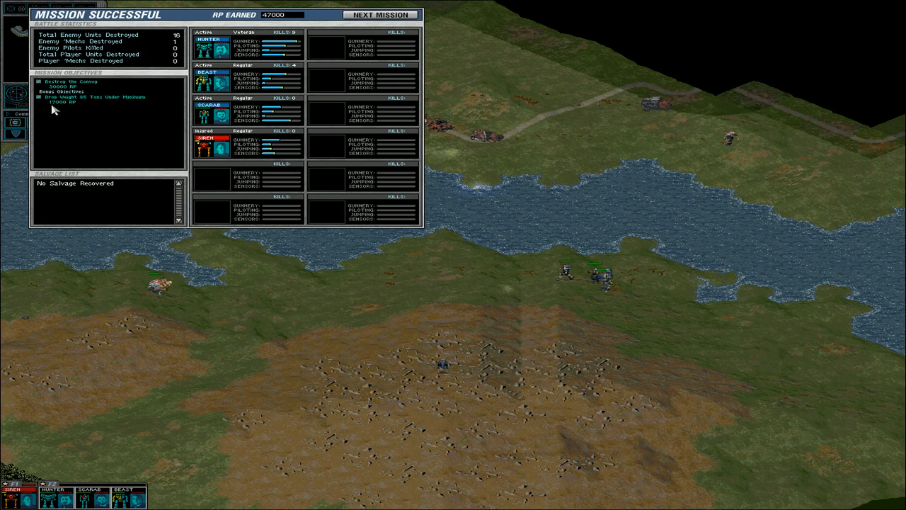
{"action": "mouse_move", "coordinate": [82, 102]}
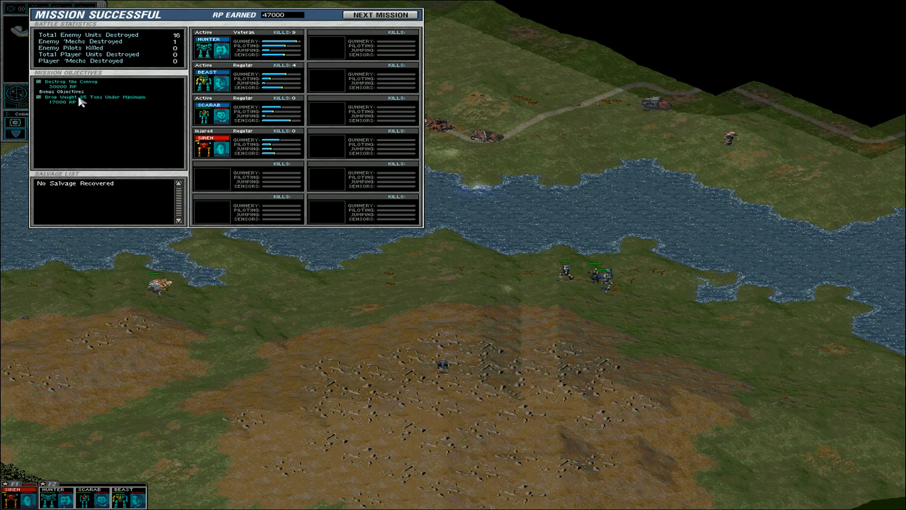
{"action": "mouse_move", "coordinate": [126, 129]}
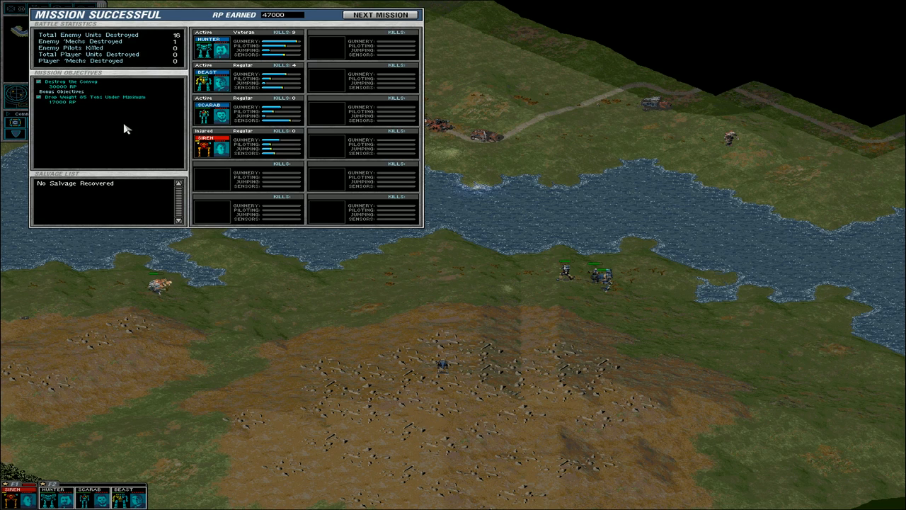
{"action": "mouse_move", "coordinate": [236, 129]}
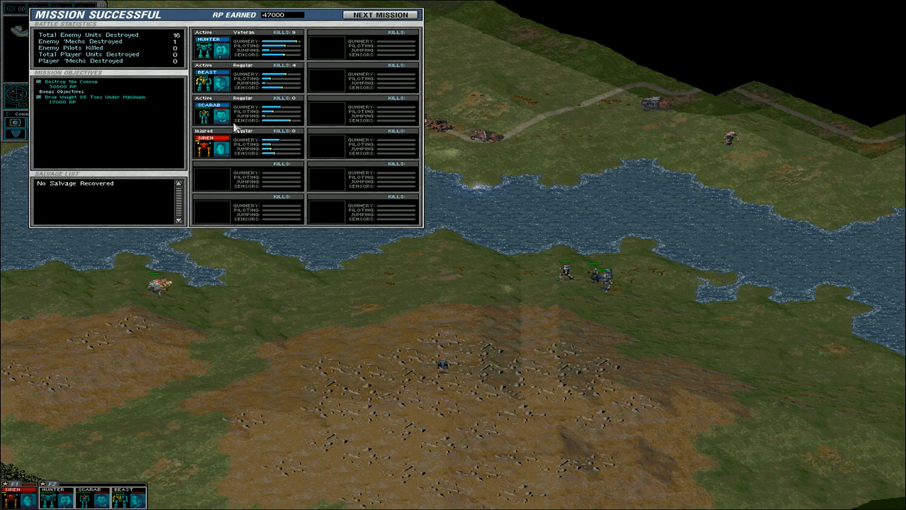
{"action": "mouse_move", "coordinate": [402, 291]}
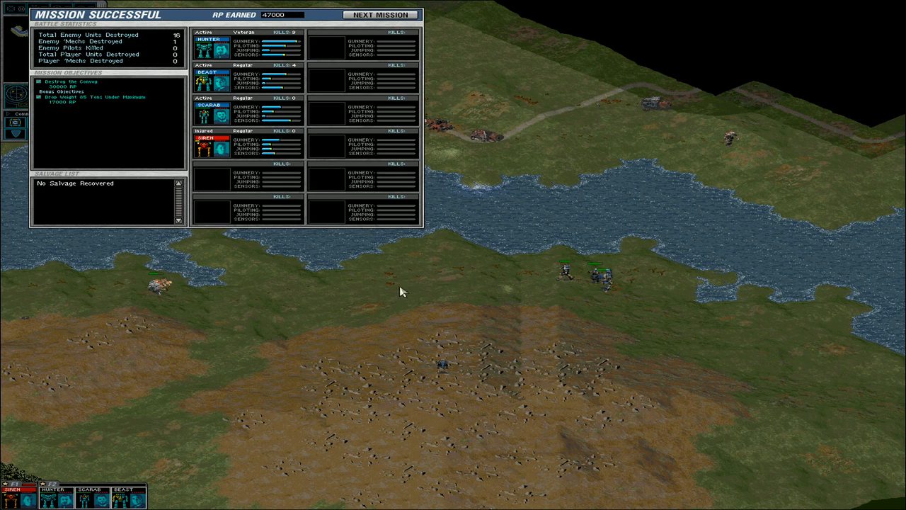
{"action": "mouse_move", "coordinate": [216, 150]}
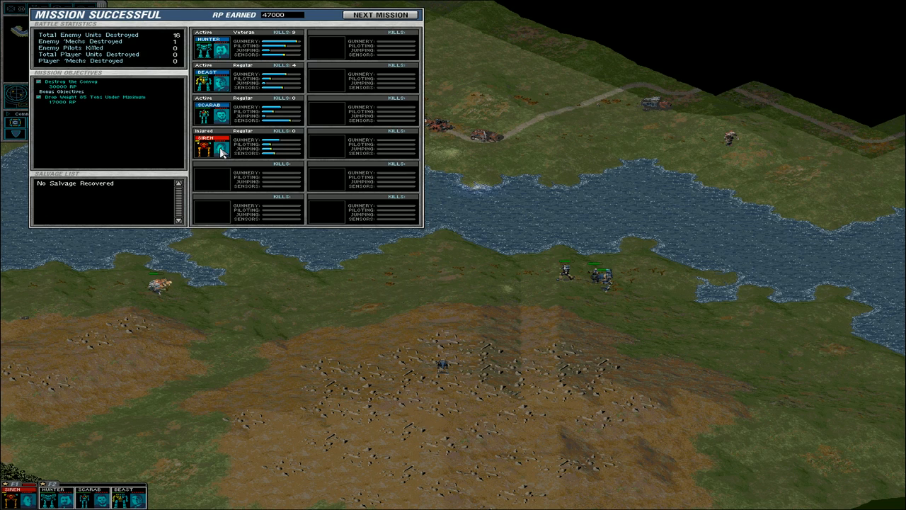
{"action": "mouse_move", "coordinate": [230, 155]}
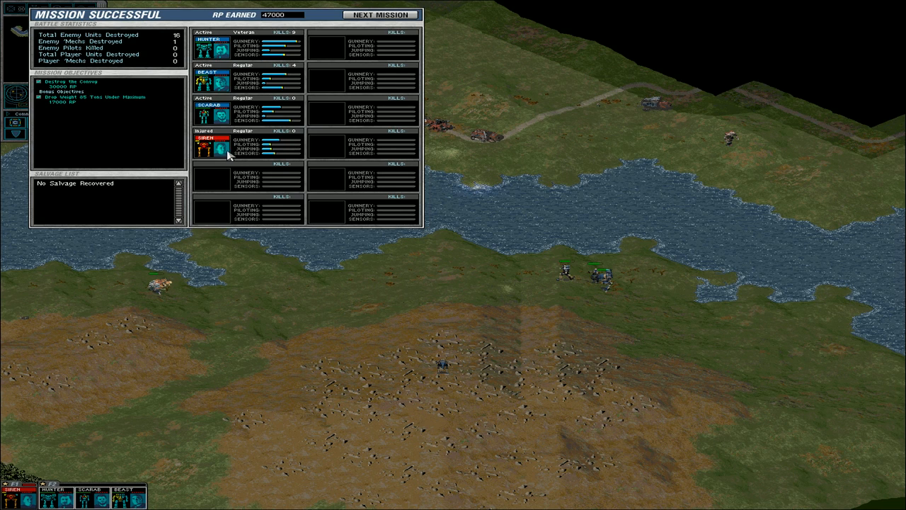